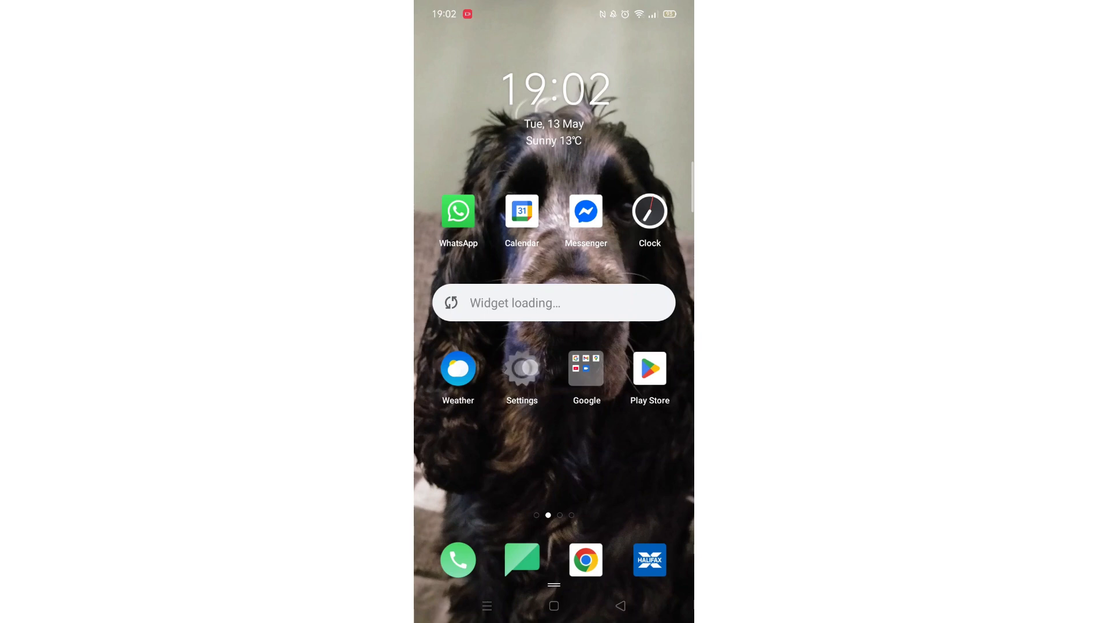
- Launch Settings from the home screen and scroll the list down to App management
click(522, 368)
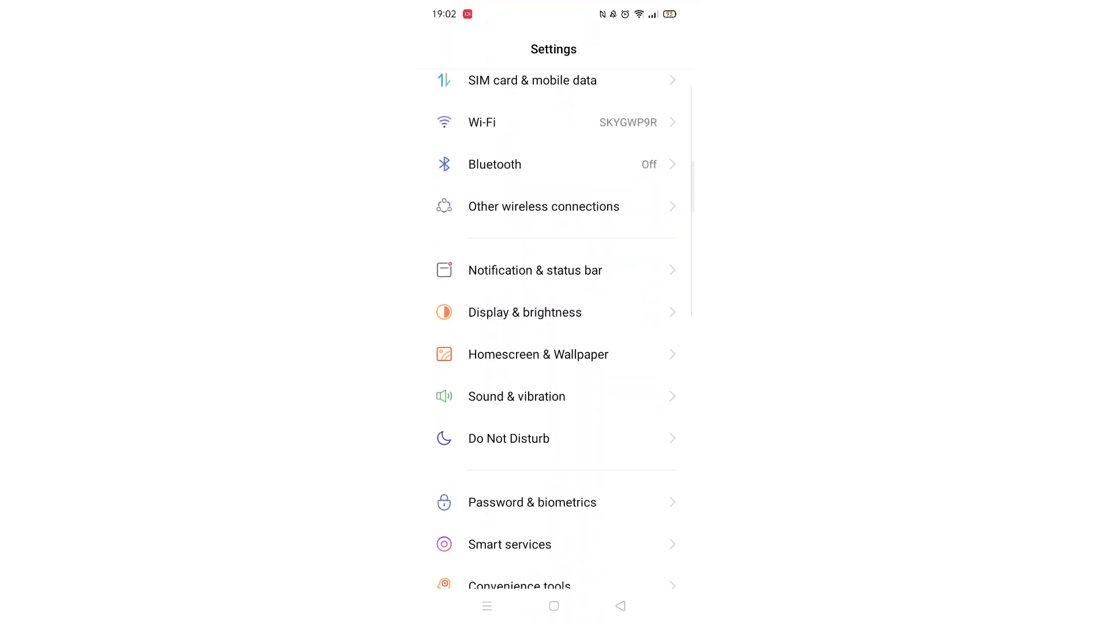
scroll(down, 3)
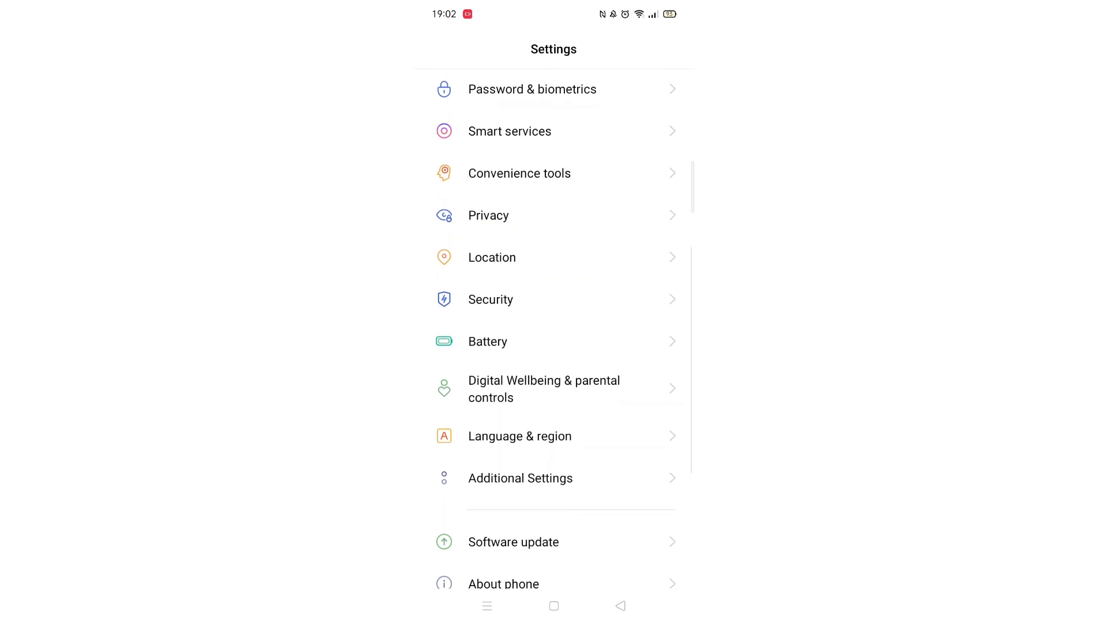
scroll(down, 3)
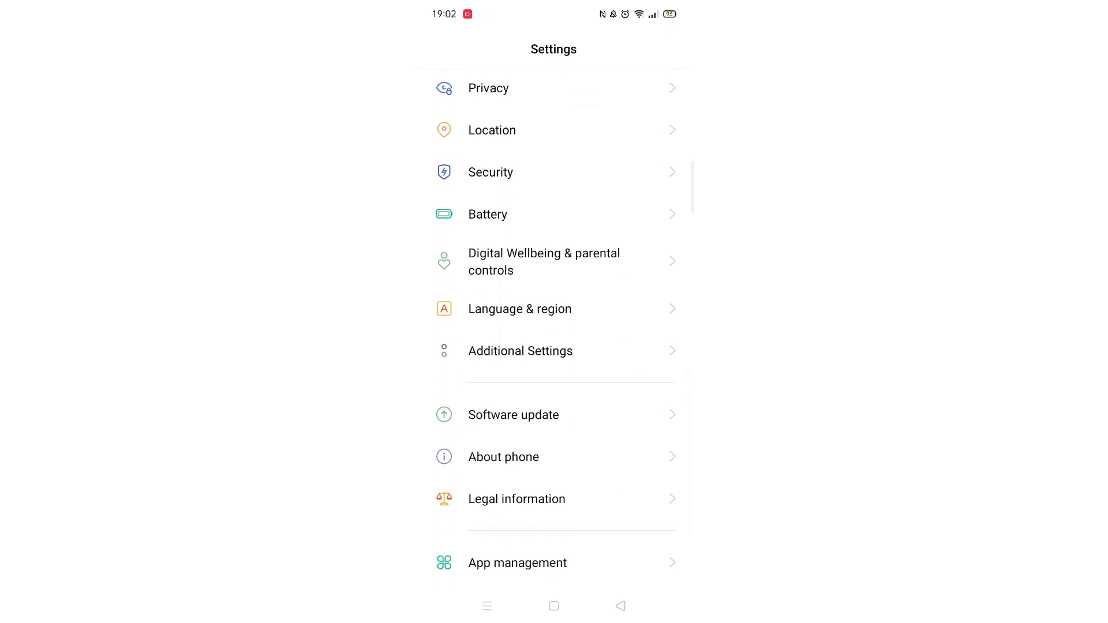
- In About phone > Version, tap Build number repeatedly to start the developer countdown
click(504, 457)
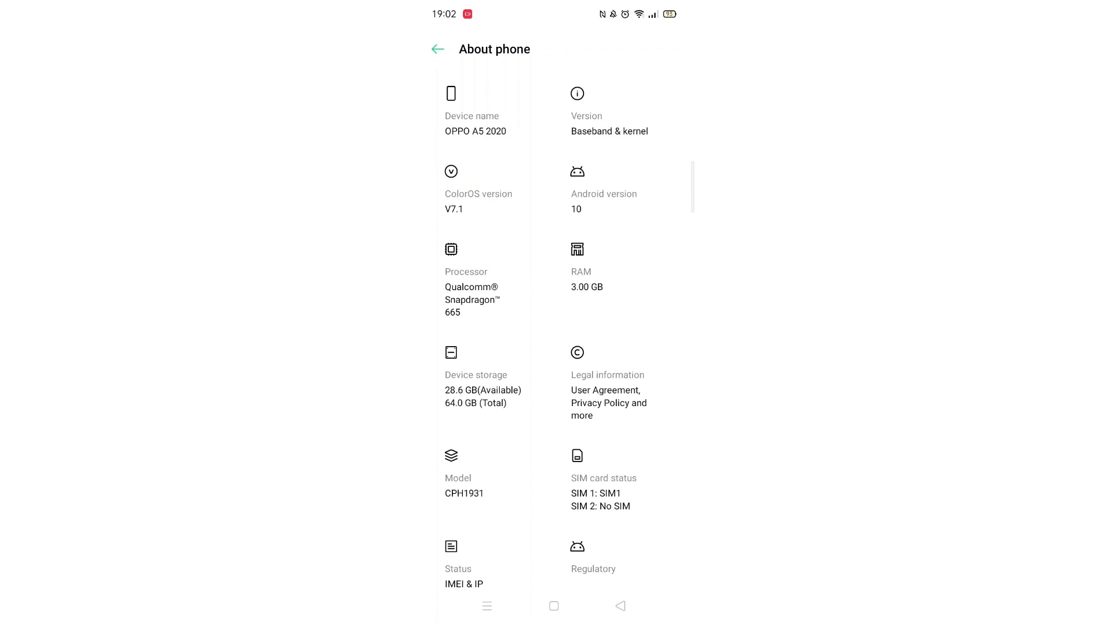
click(610, 120)
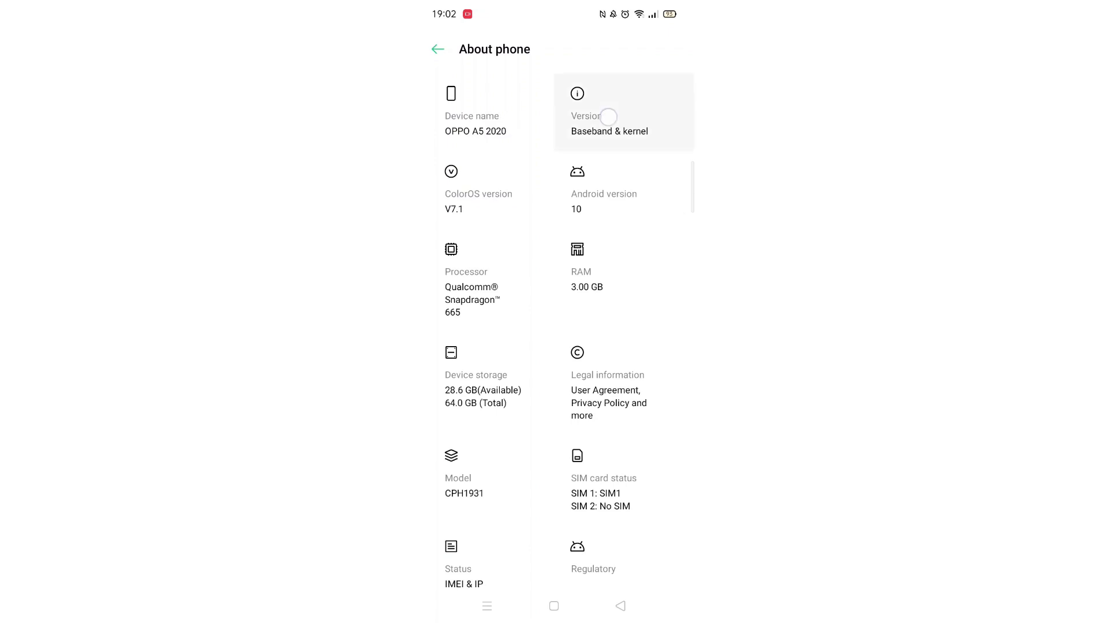
click(608, 116)
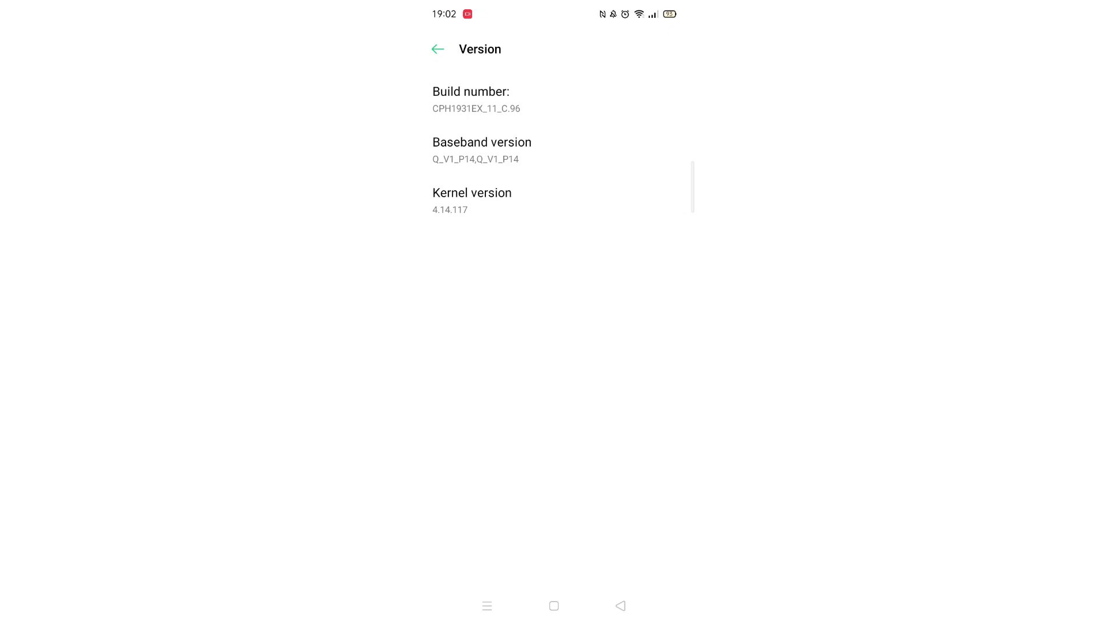
click(476, 108)
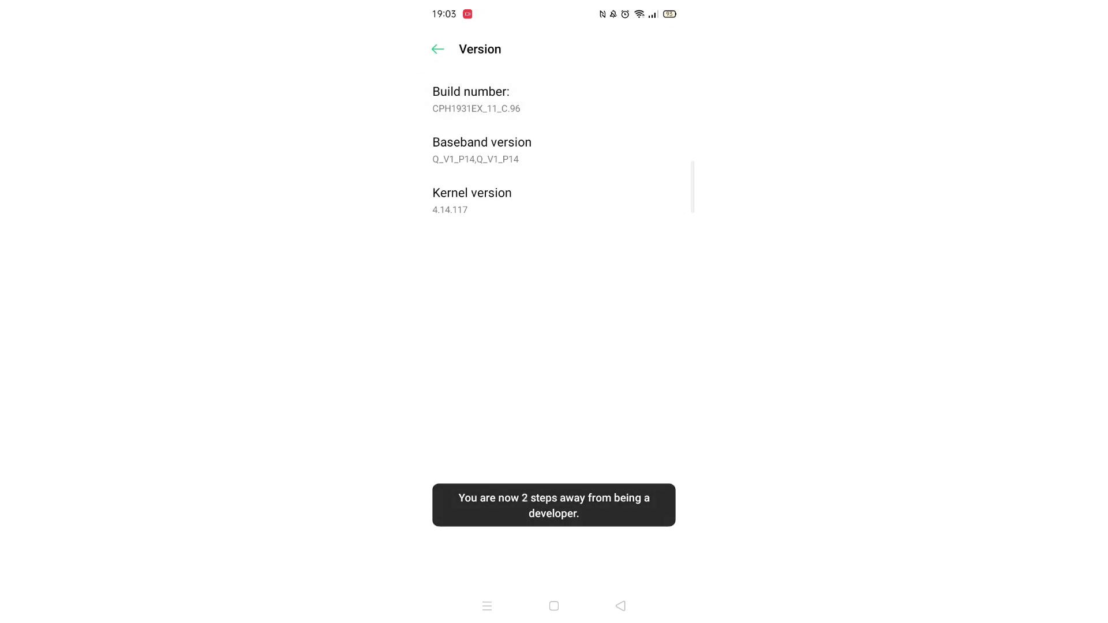
click(438, 49)
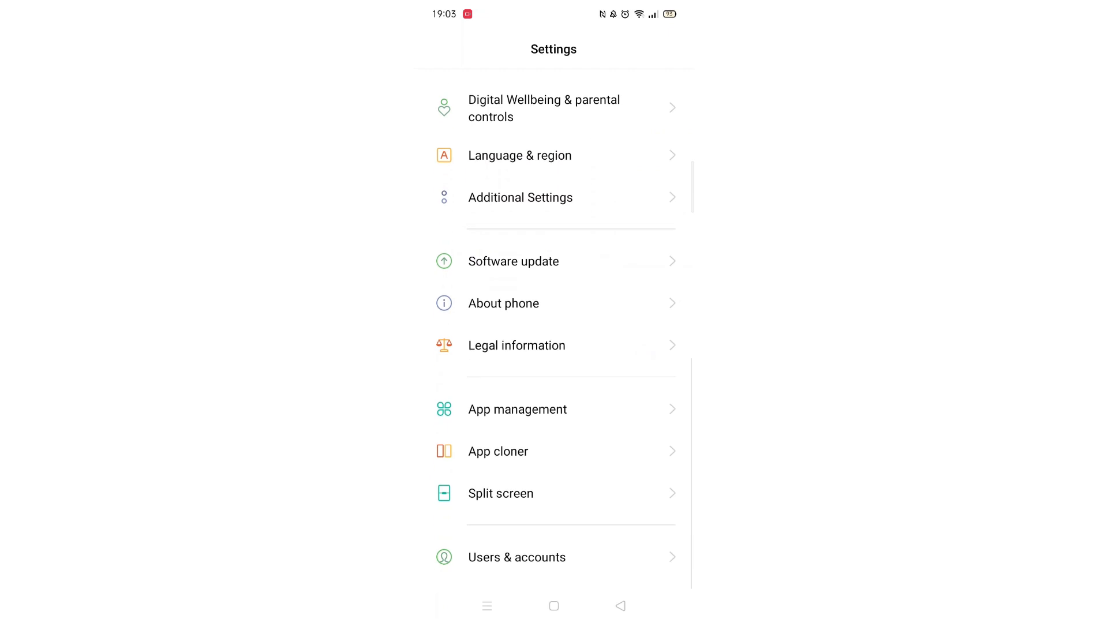
- Go to Additional Settings and open Developer options, reaching Running services
scroll(down, 3)
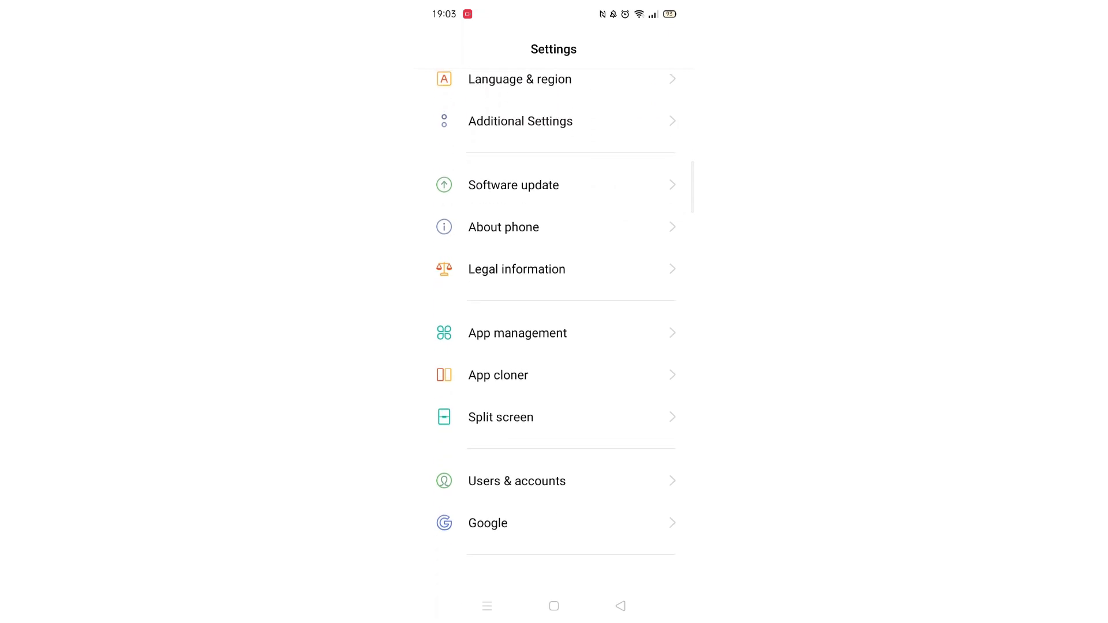
click(520, 120)
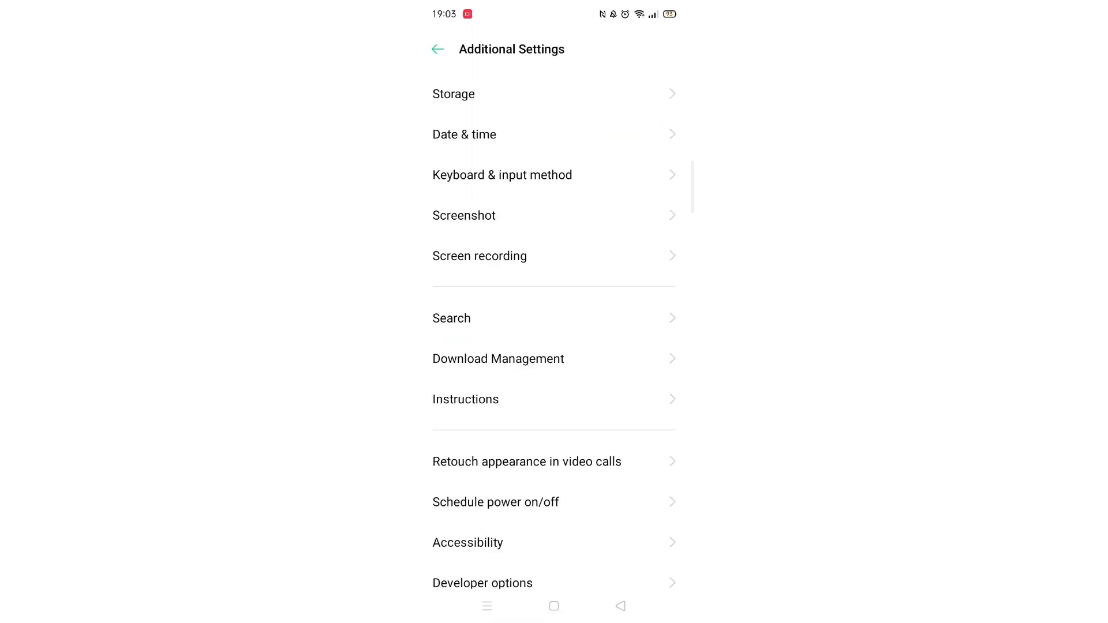
scroll(down, 3)
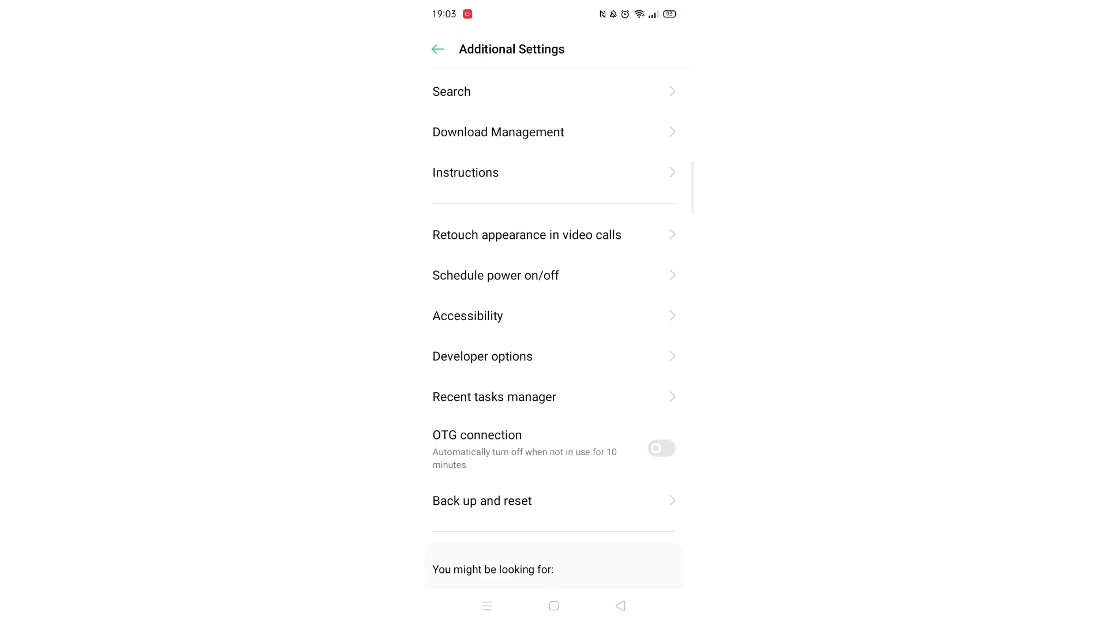
click(483, 356)
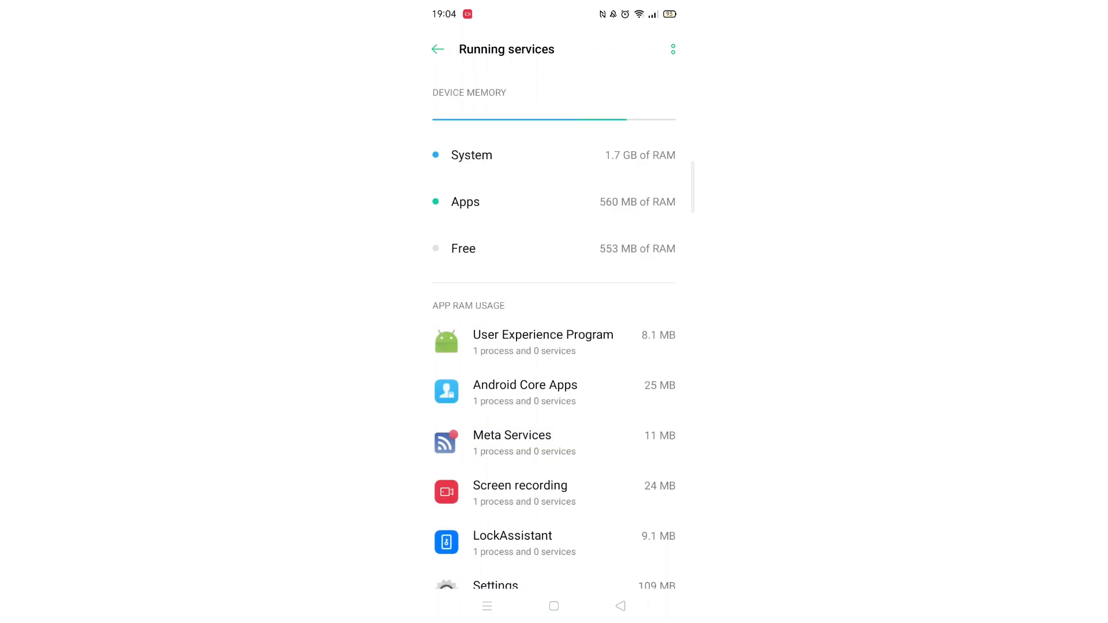
- Open Gmail in Running services and stop its EmptyService
scroll(down, 3)
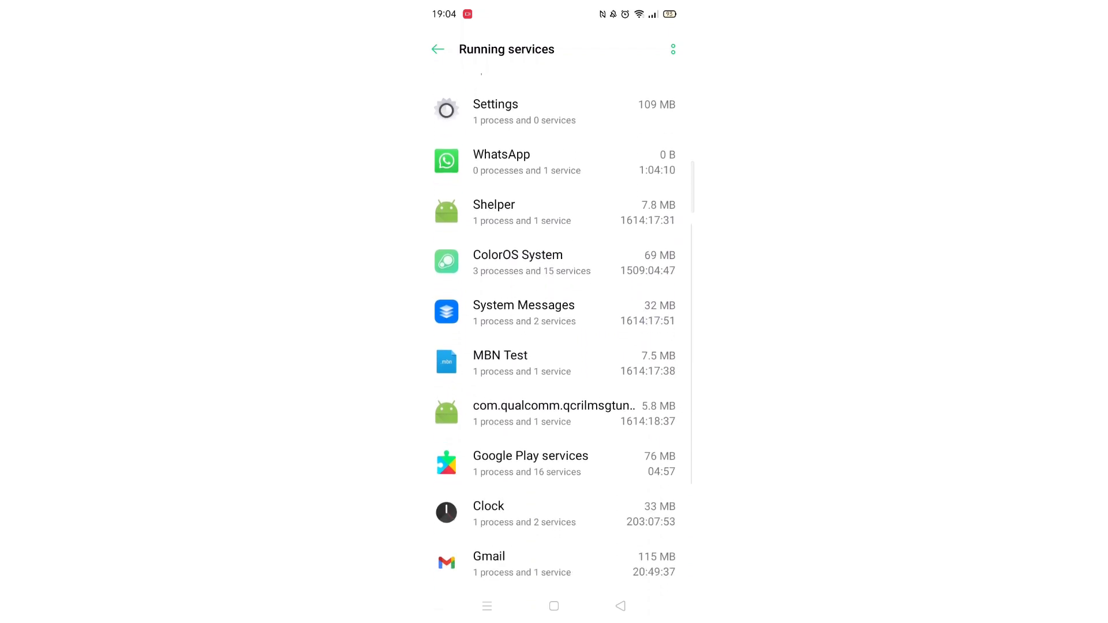
click(530, 564)
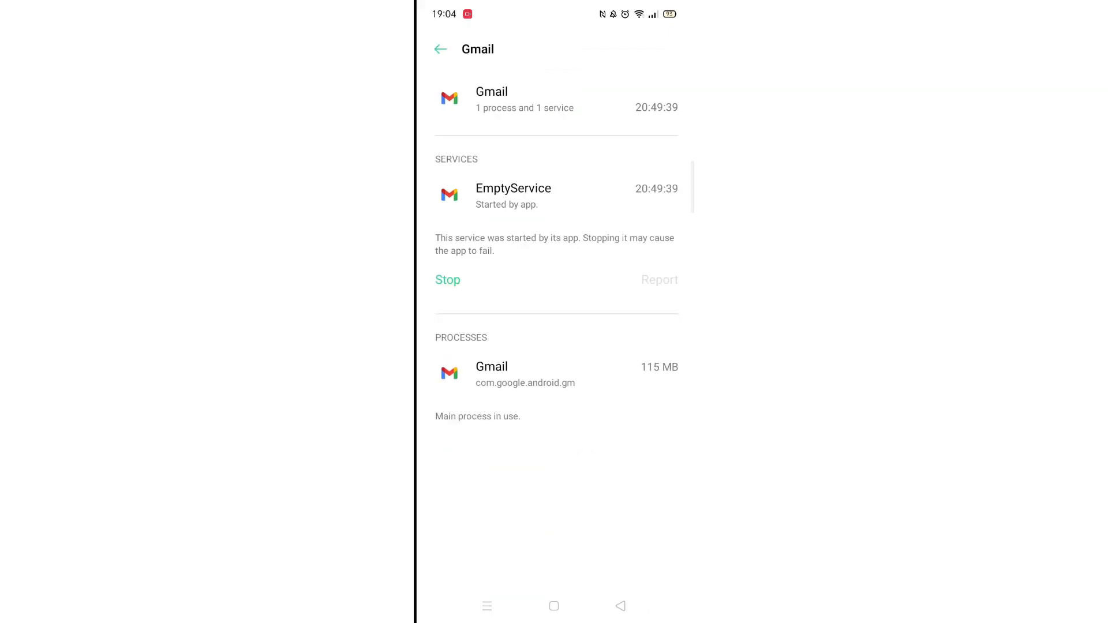
click(448, 280)
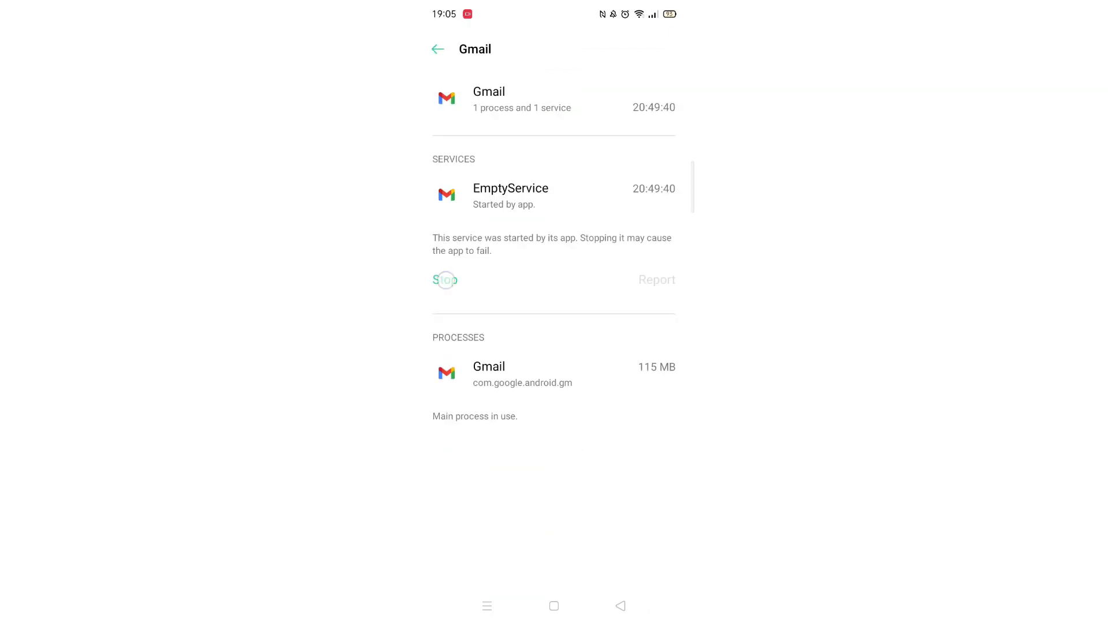
click(446, 279)
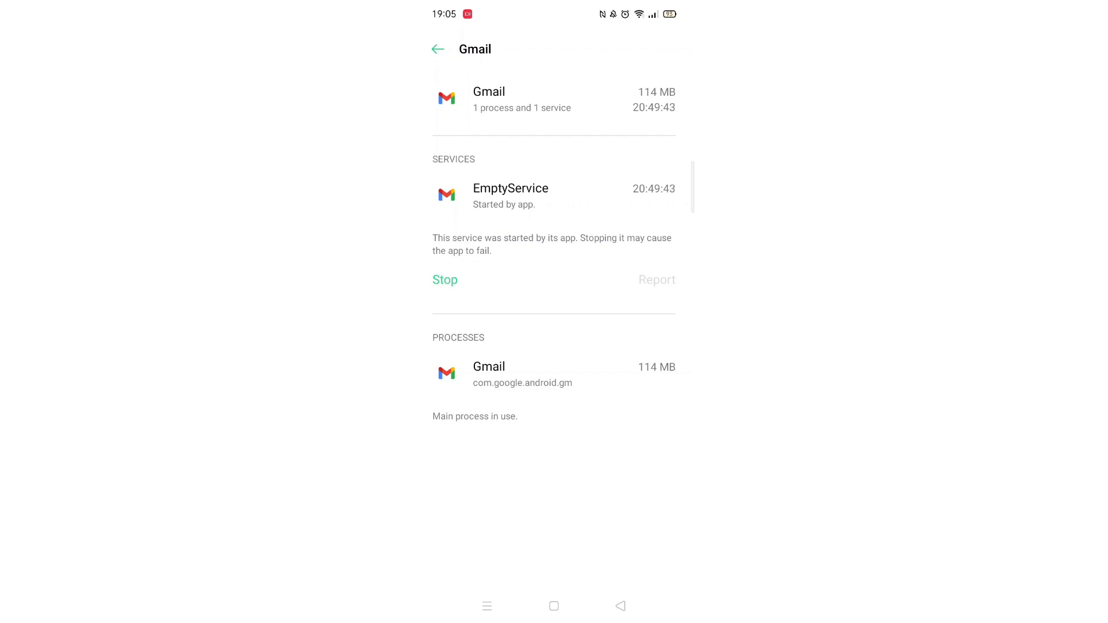
click(444, 280)
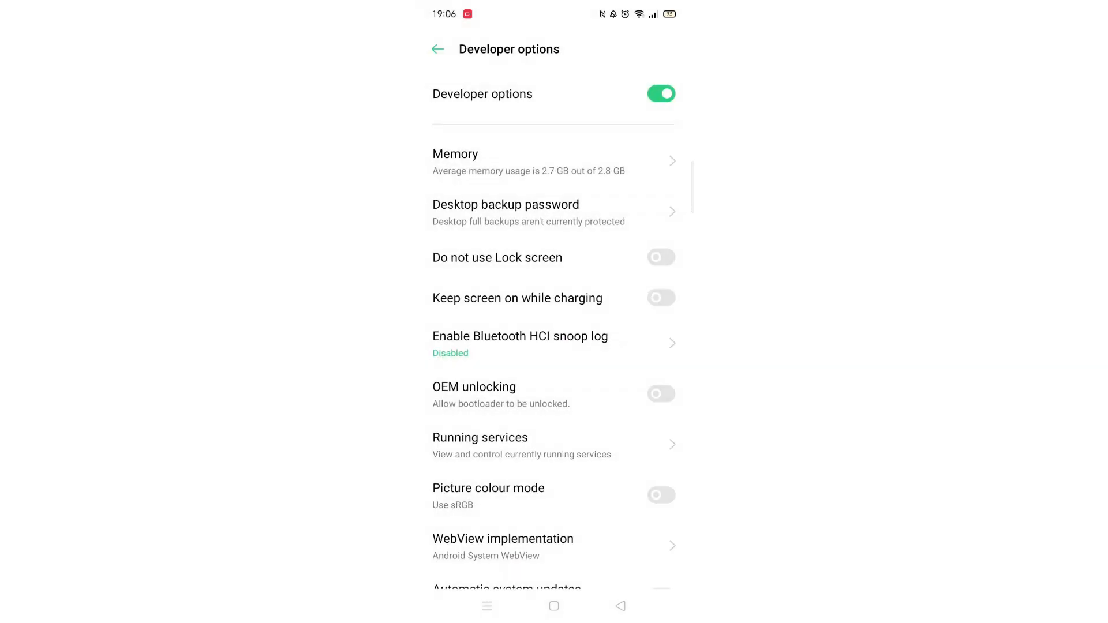
- Scroll Developer options to Background process limit and open its choices, showing Standard limit
scroll(down, 3)
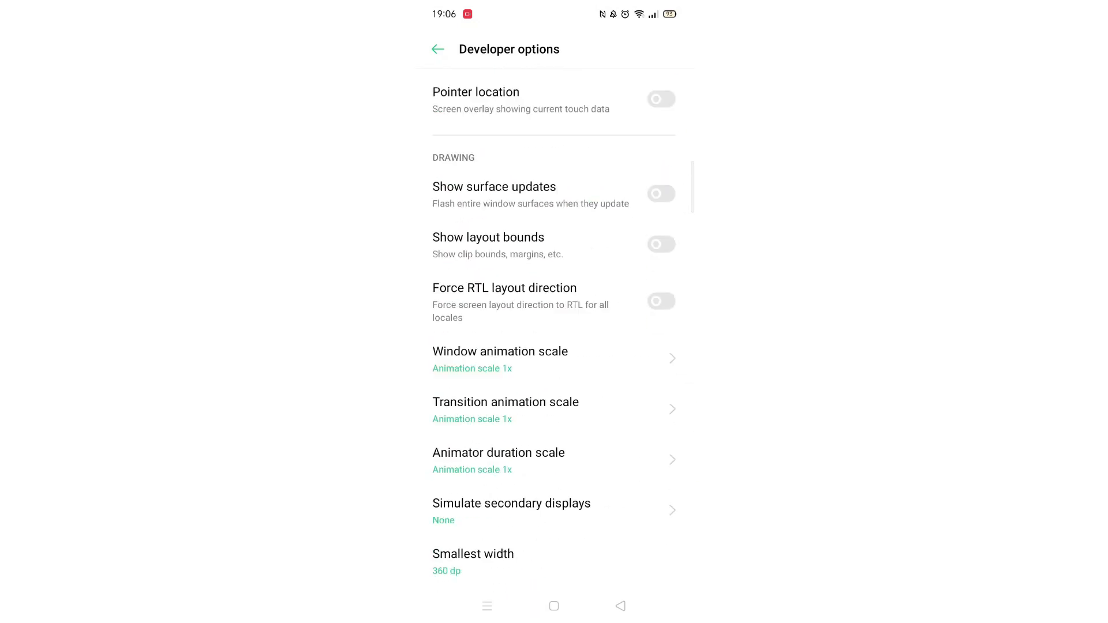
scroll(down, 3)
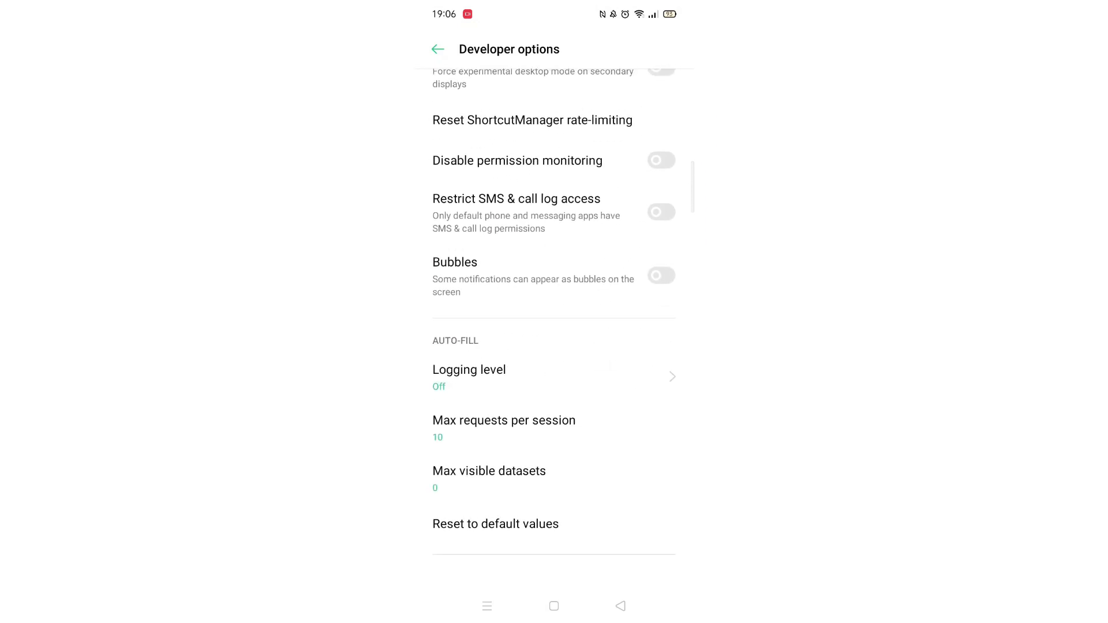
scroll(up, 3)
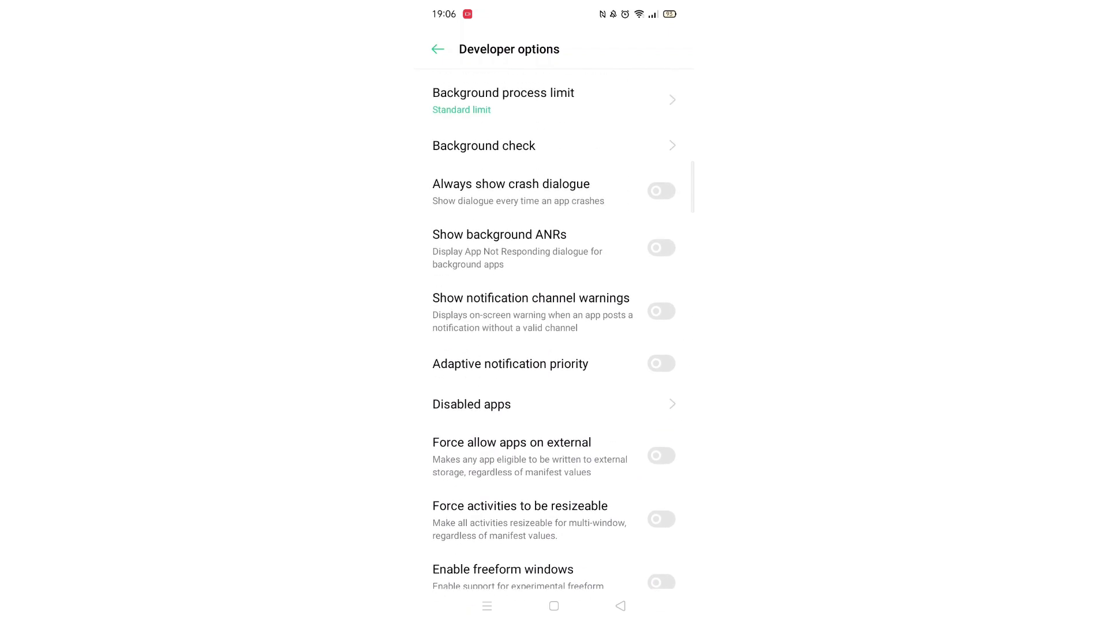
click(504, 100)
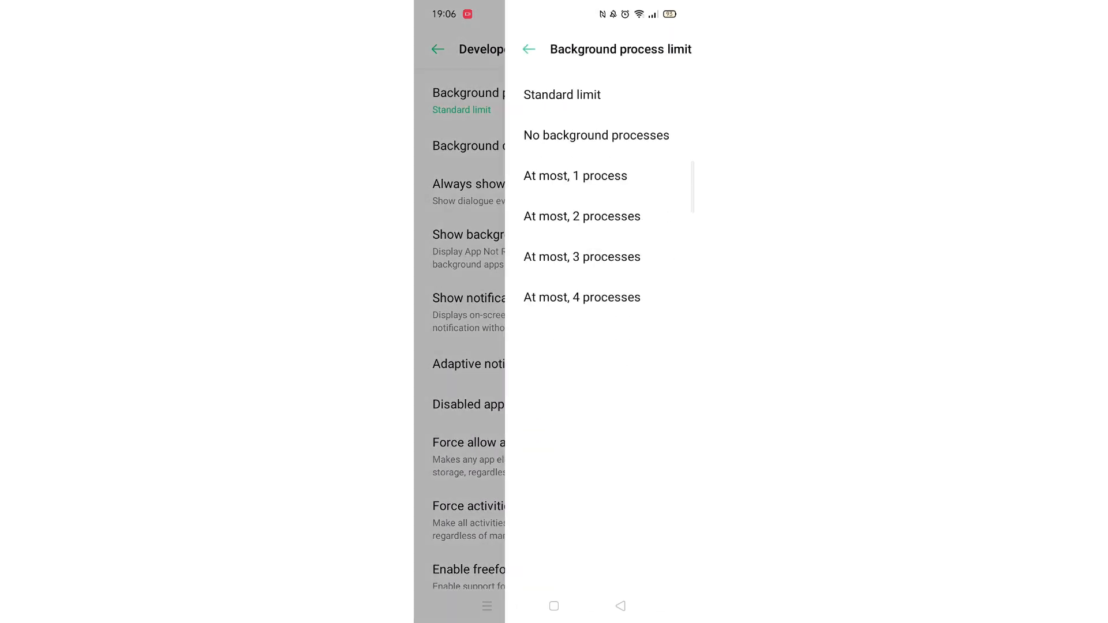